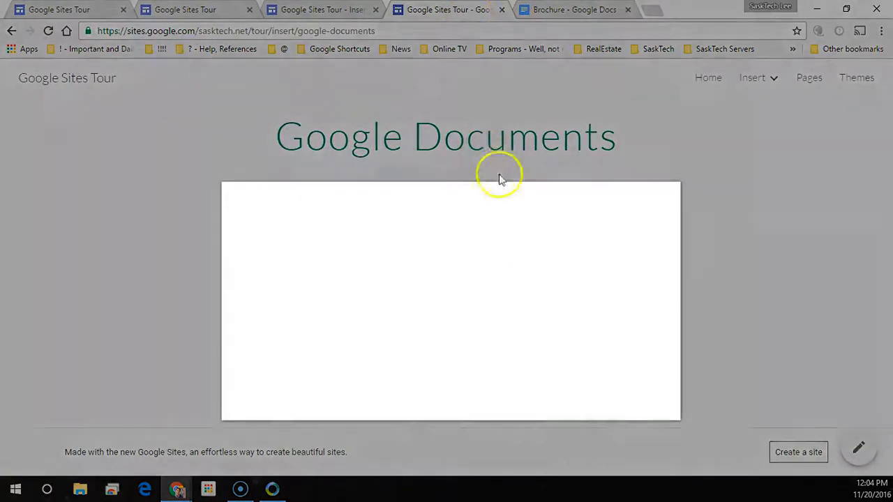
mouse_move(821, 402)
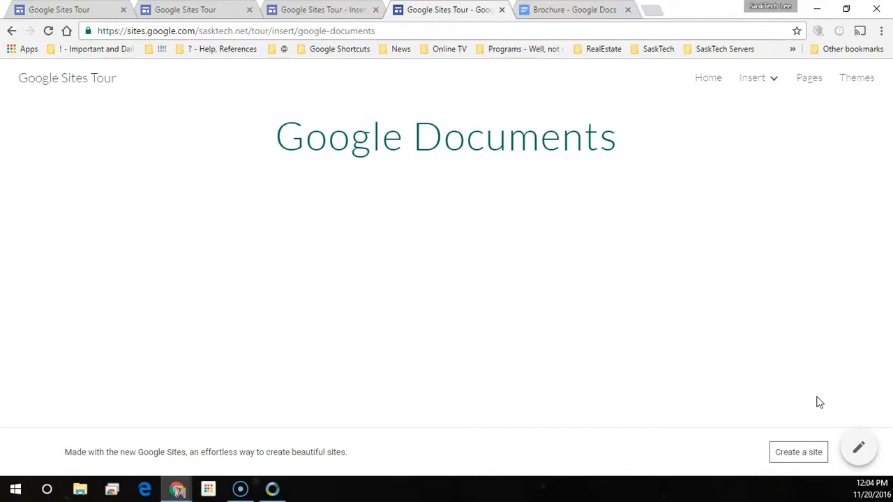
Edit the Google Documents page and choose Docs from the Insert panel's Google Docs section.
left_click(860, 447)
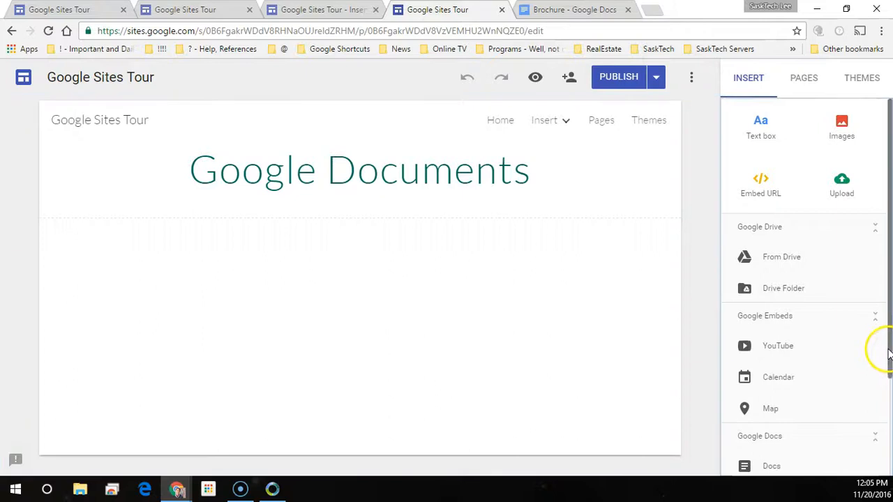
scroll("down", 3)
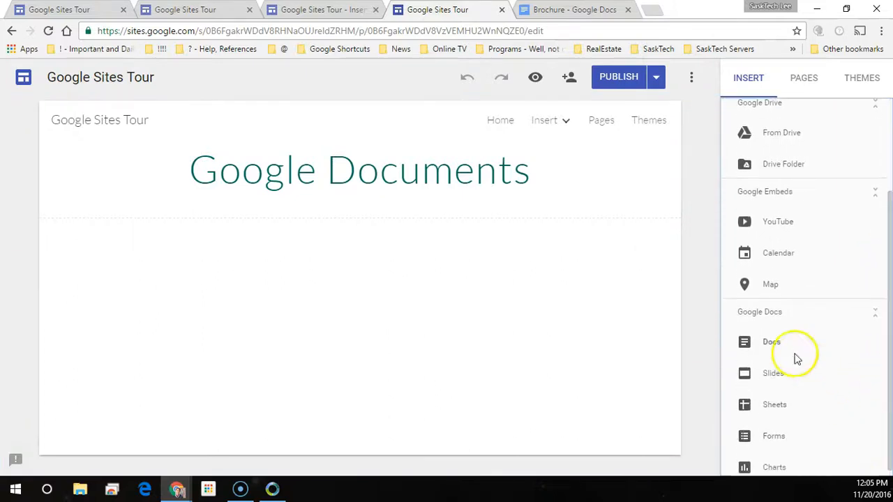
left_click(771, 341)
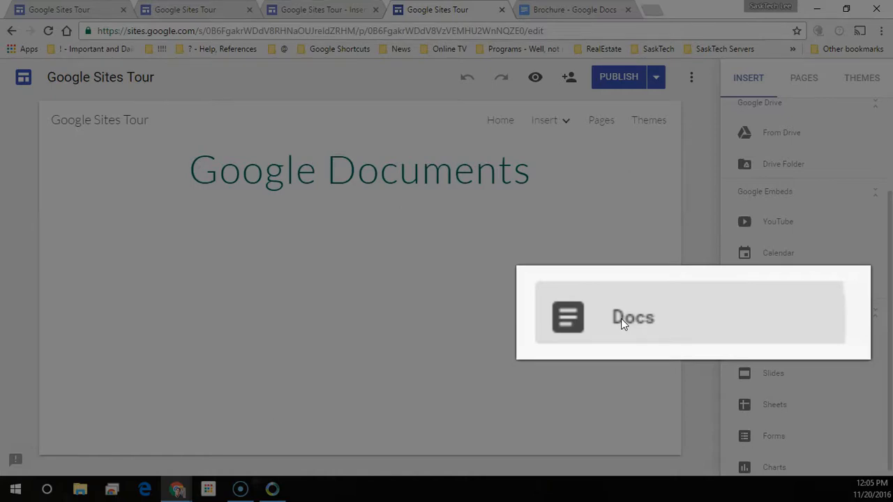
Select the Brochure document in the Docs picker to embed it below the heading.
left_click(634, 318)
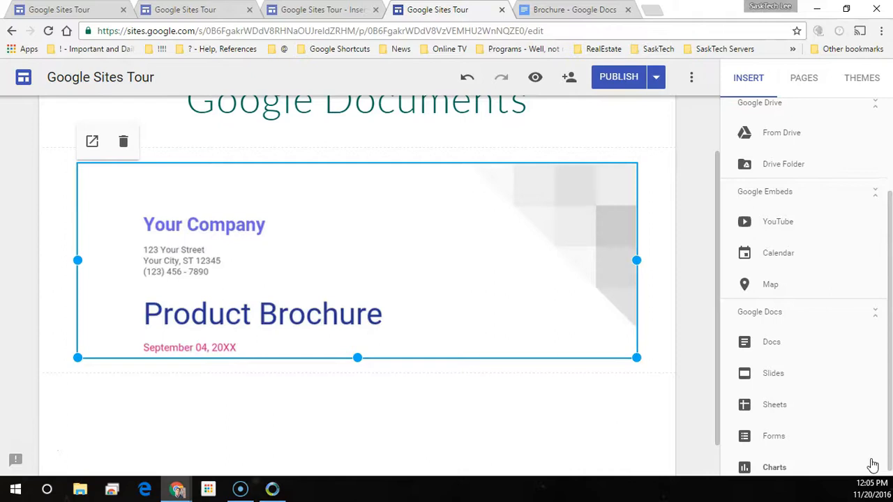
On the phone, scroll the published page and tap the Brochure embed to open it.
left_click_drag(358, 358, 360, 455)
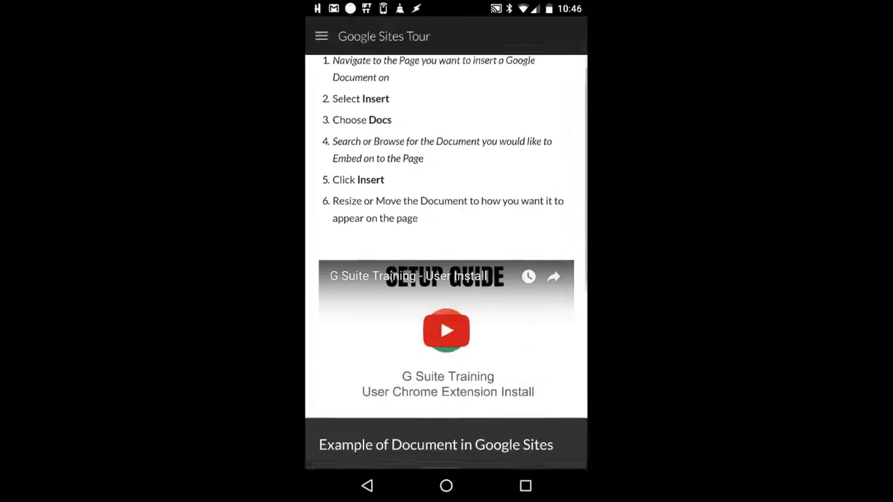
scroll("down", 3)
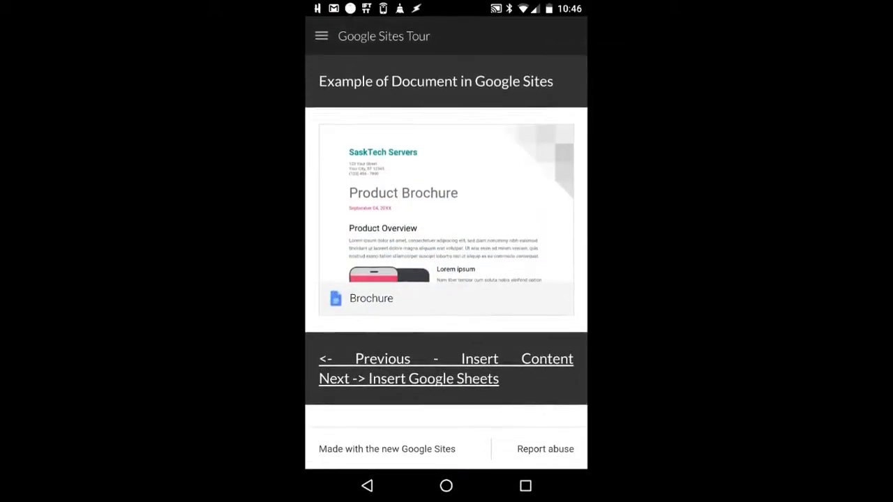
left_click(372, 299)
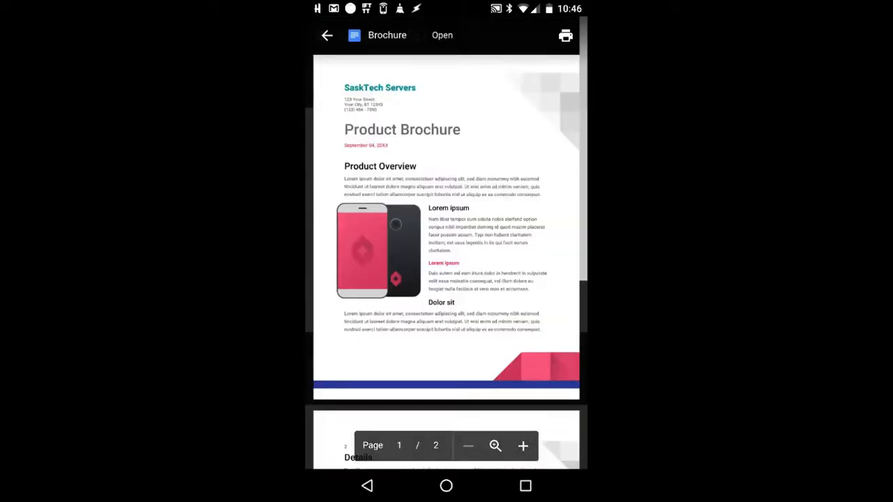
Scroll the brochure preview, then go back to the Google Sites Tour page.
scroll("down", 3)
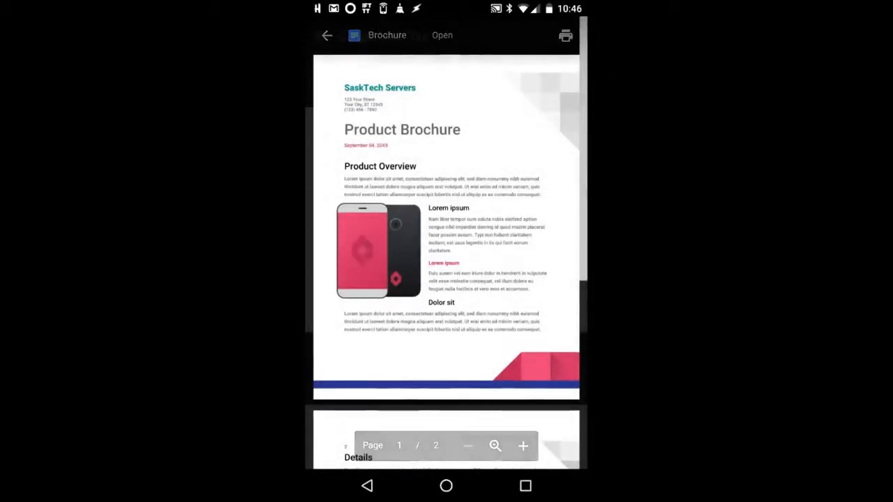
left_click(326, 37)
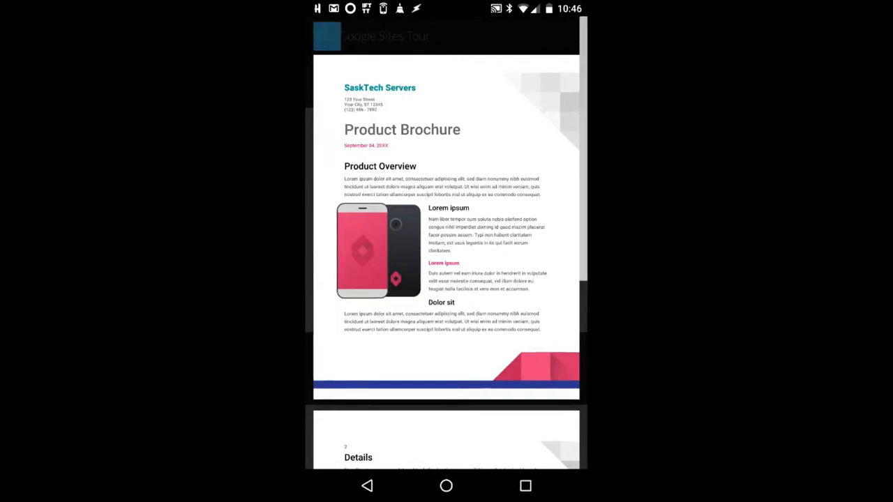